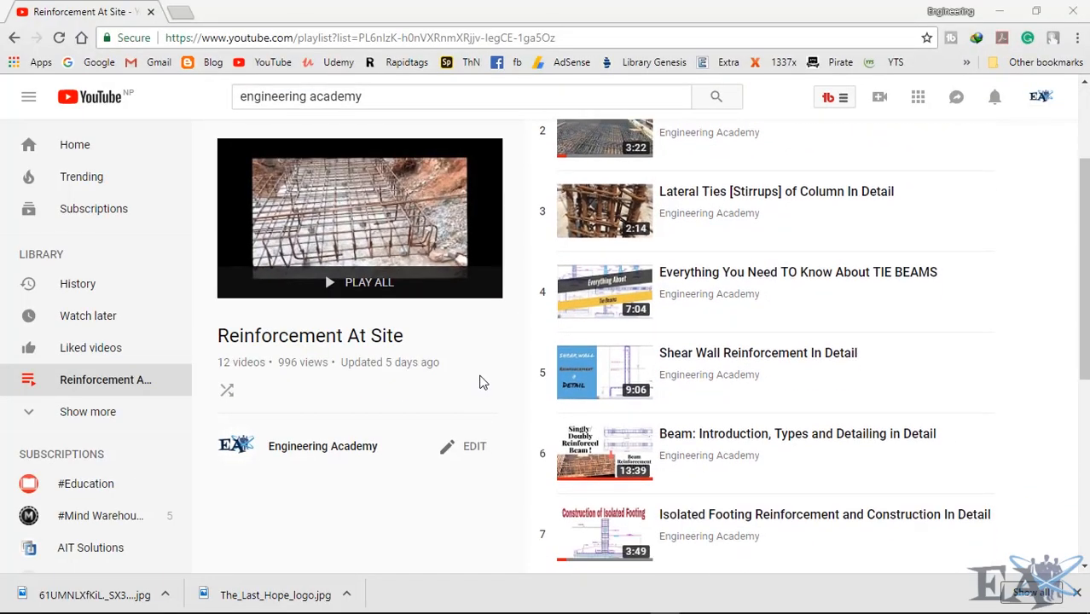
Step: Scroll the playlist video list down to reveal videos 5 through 10
{"action": "scroll", "scroll_direction": "down", "scroll_amount": 3}
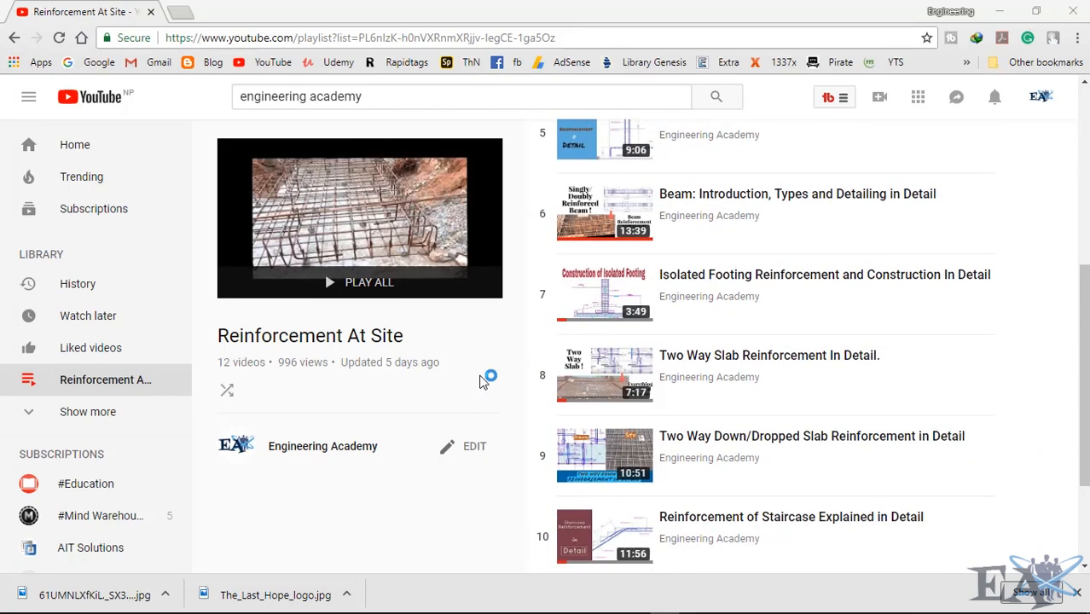
{"action": "scroll", "scroll_direction": "down", "scroll_amount": 3}
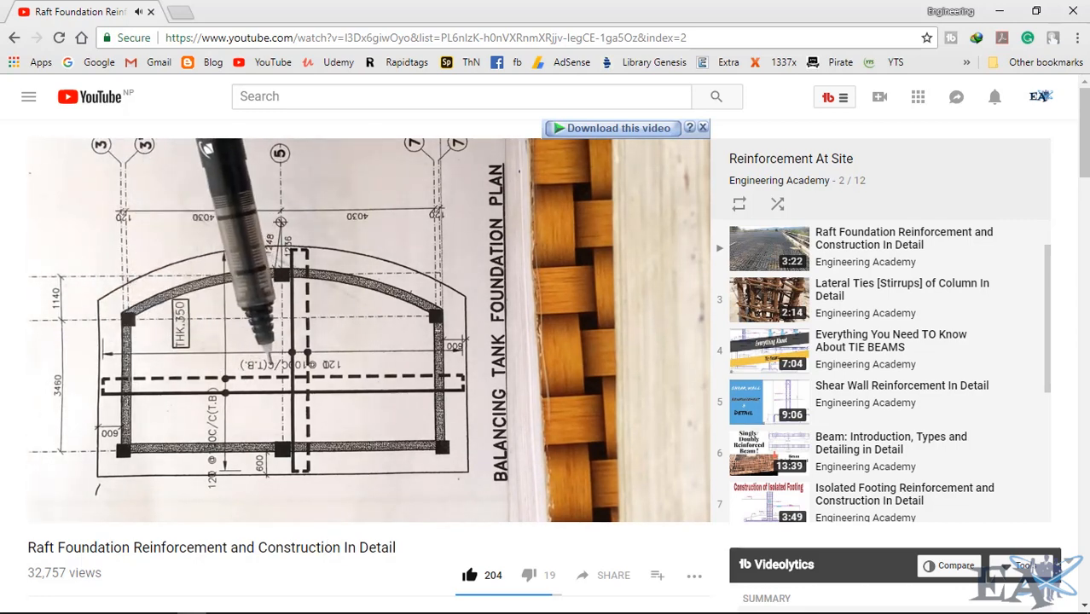
{"action": "mouse_move", "coordinate": [738, 392]}
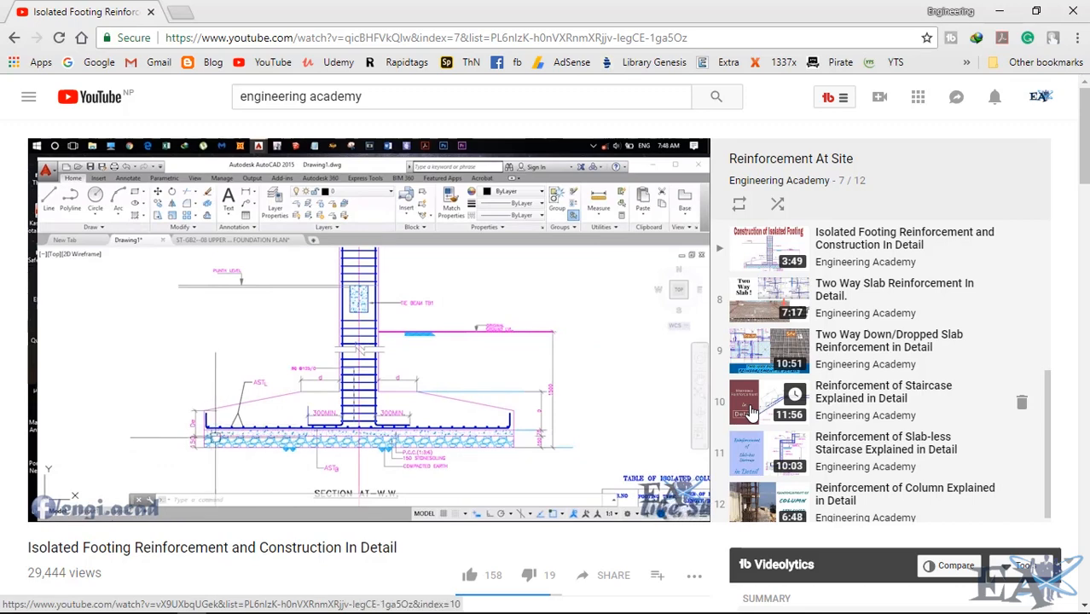
Step: Start the 'Reinforcement of Staircase Explained in Detail' video from the playlist sidebar
{"action": "left_click", "coordinate": [883, 391]}
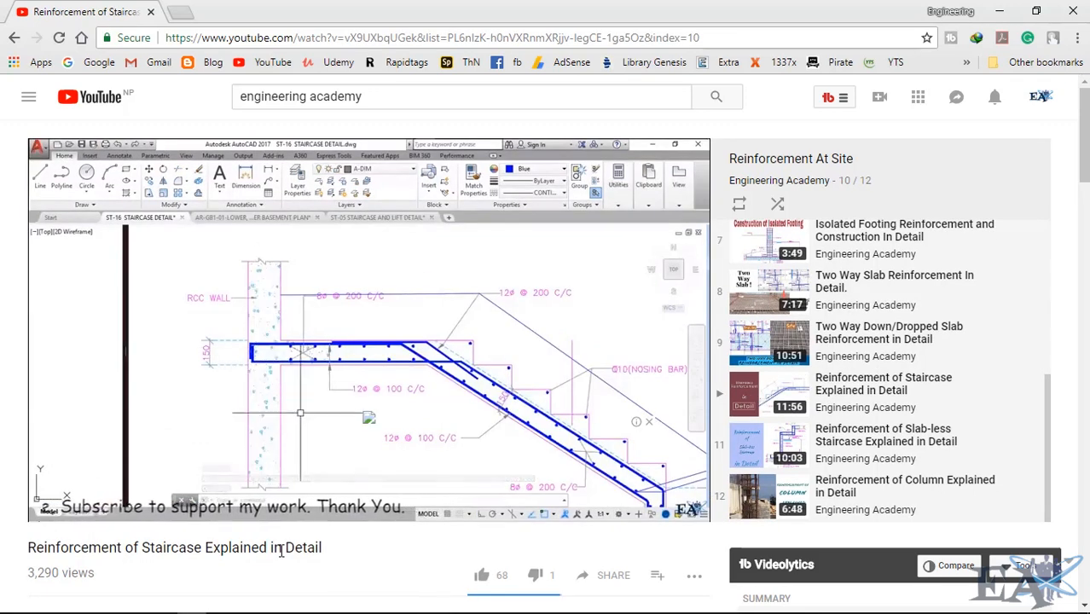